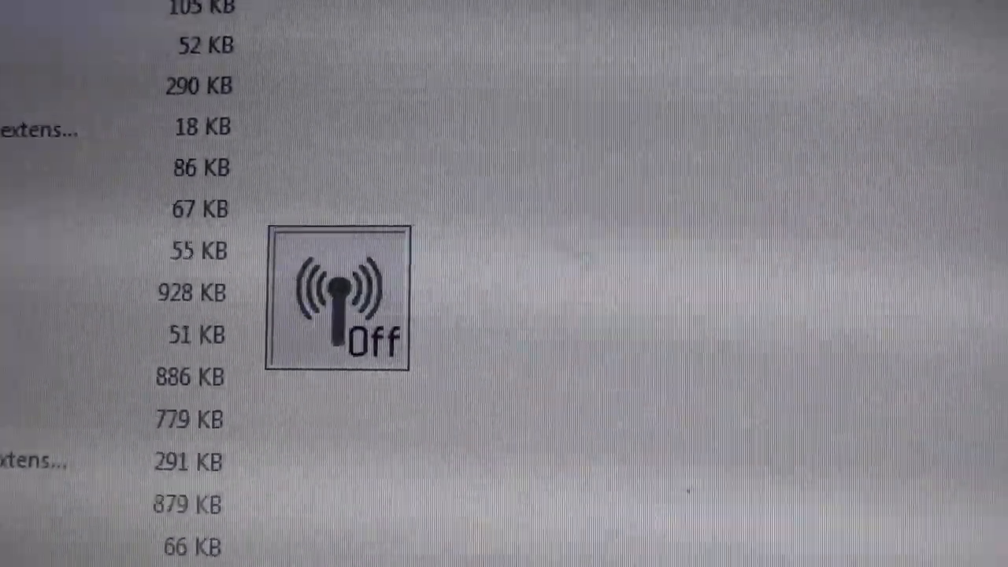
Turn the Toshiba's hardware wireless switch on so Intel My WiFi reports Hardware Radio Switch On
{"action": "left_click", "coordinate": [338, 298]}
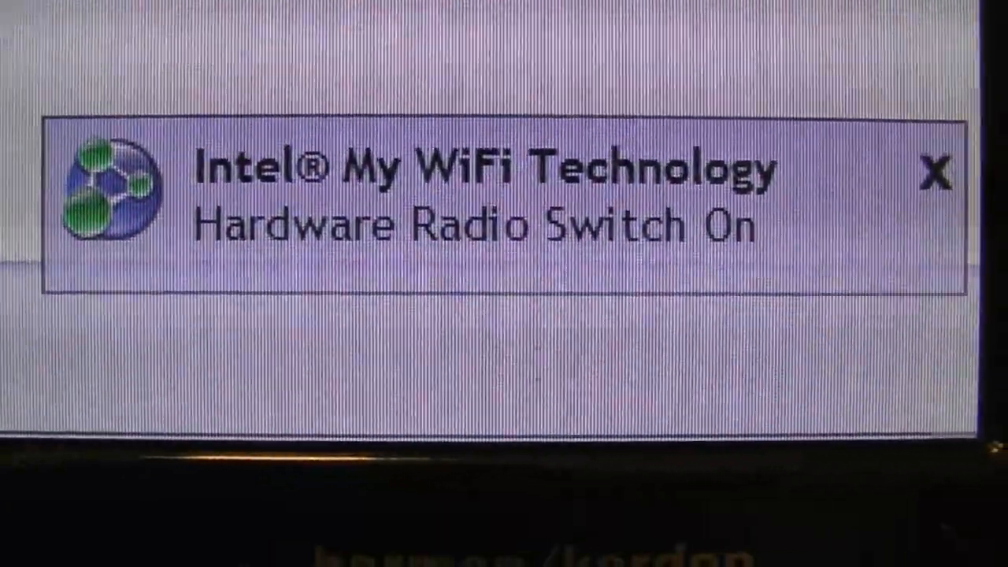
{"action": "left_click", "coordinate": [937, 173]}
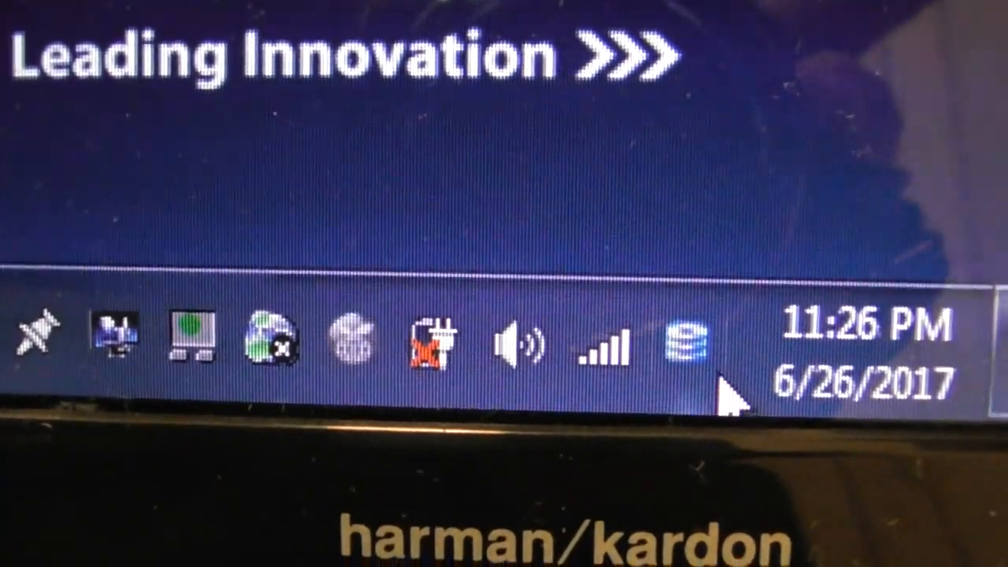
{"action": "mouse_move", "coordinate": [603, 351]}
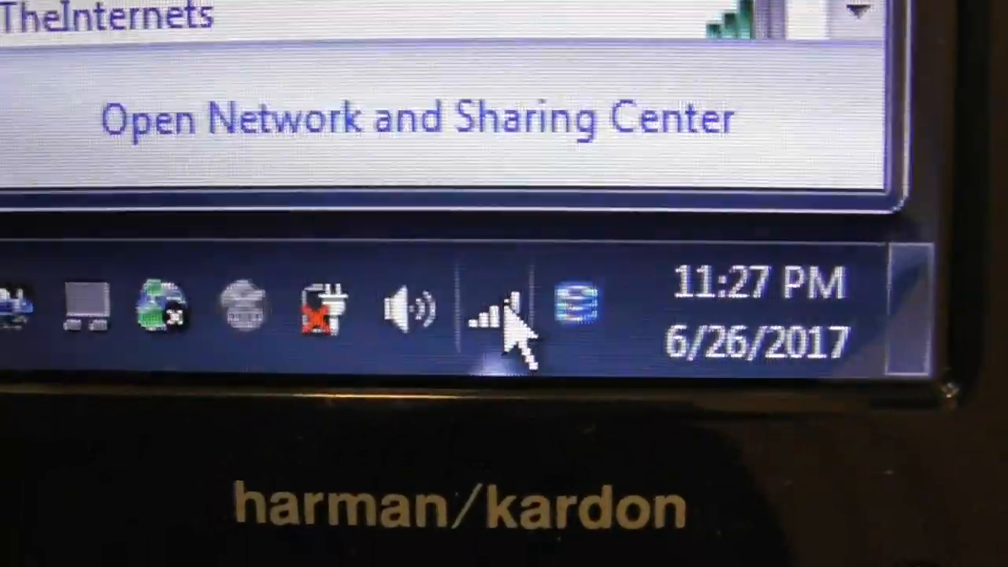
Open the tray's wireless flyout to confirm the network shows Connected with Internet access
{"action": "left_click", "coordinate": [480, 308]}
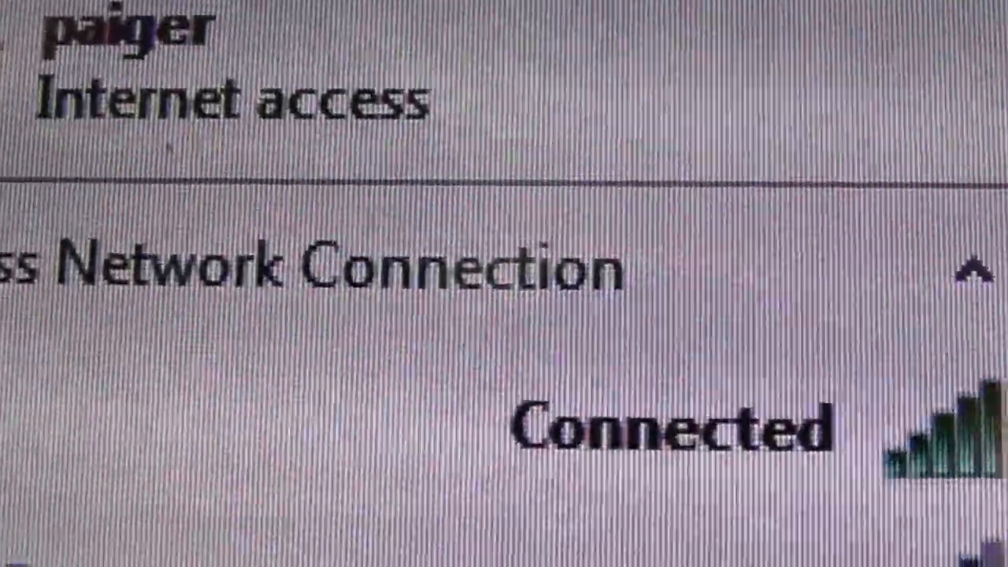